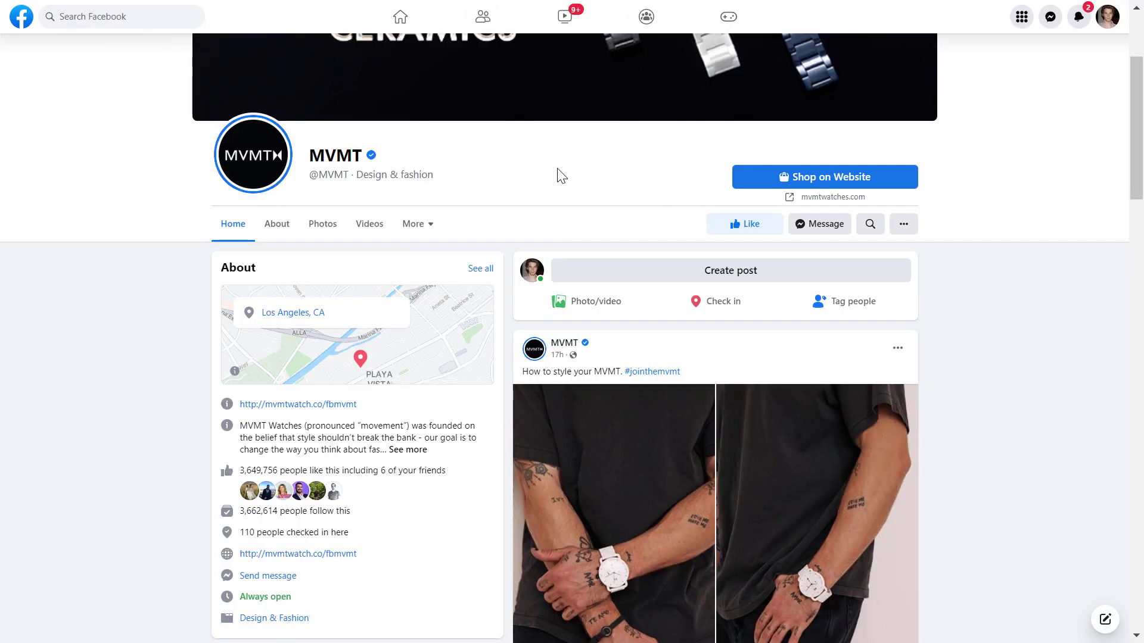
pyautogui.moveTo(488, 360)
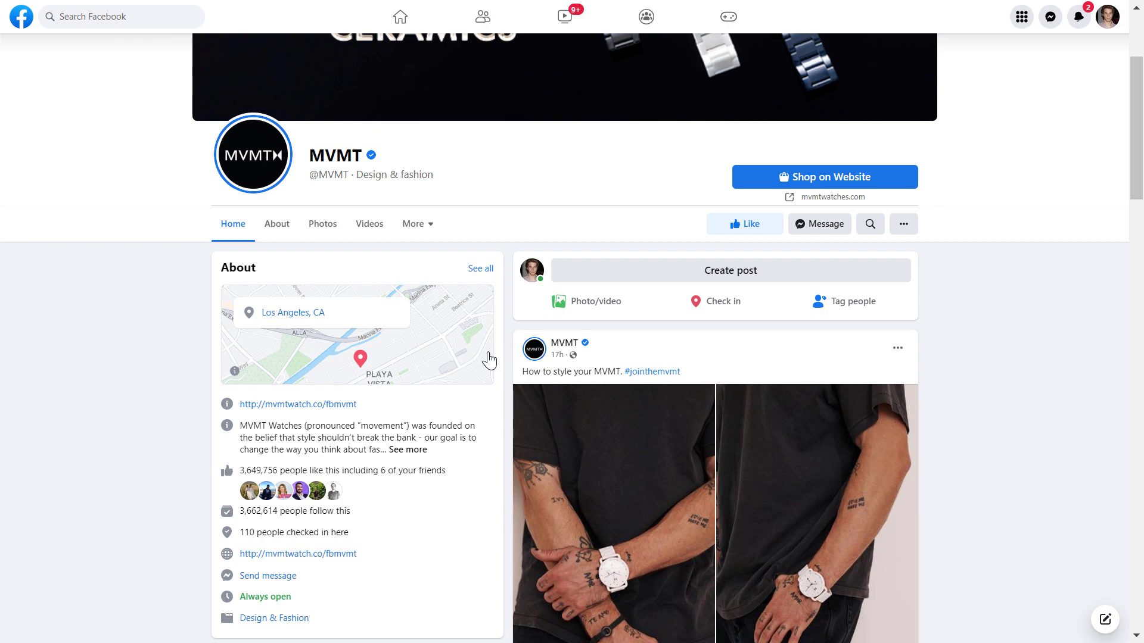
# - Reach the MVMT page's transparency box and show its full details, including name history and manager locations
pyautogui.scroll(-3)
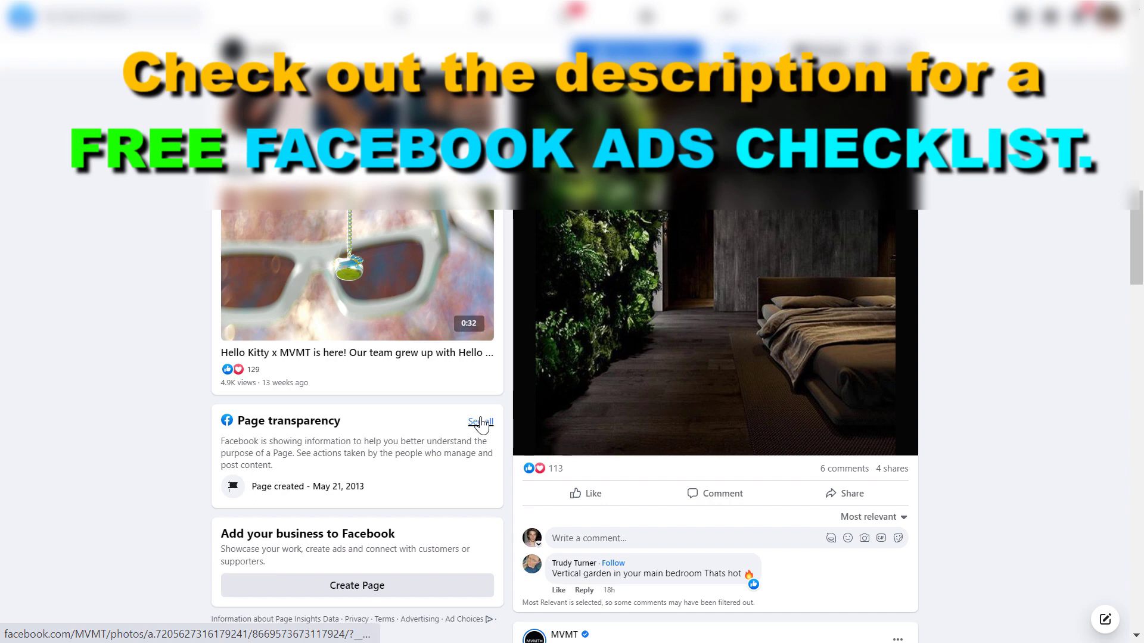
pyautogui.click(478, 422)
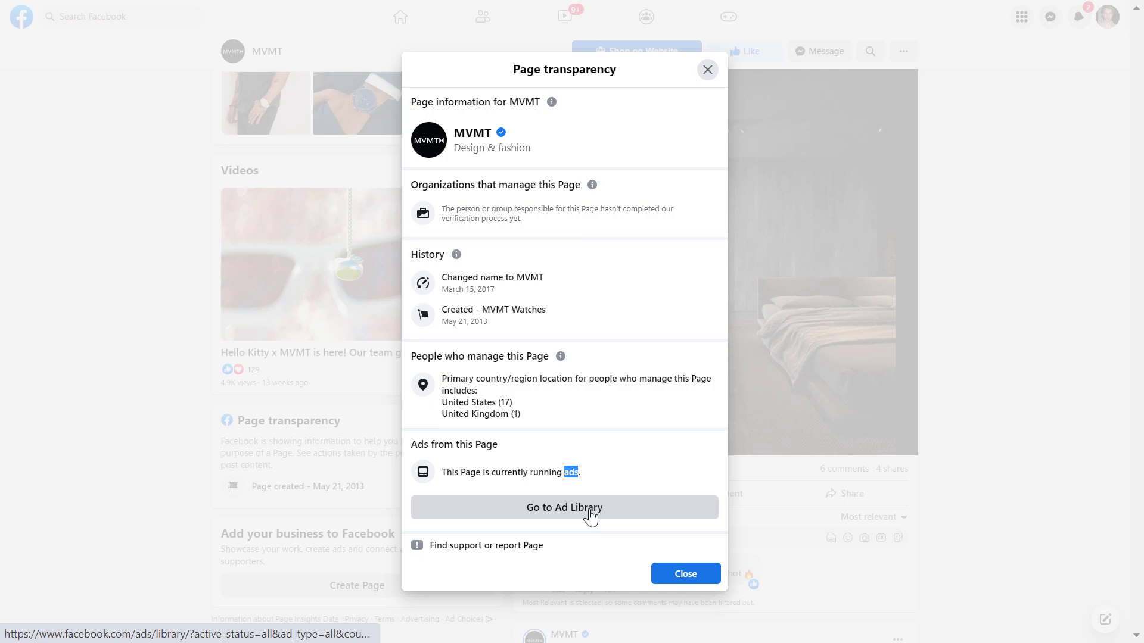
# - Jump from the transparency details to MVMT's active-ads listing in Meta Ad Library (about 3,000 results)
pyautogui.click(564, 507)
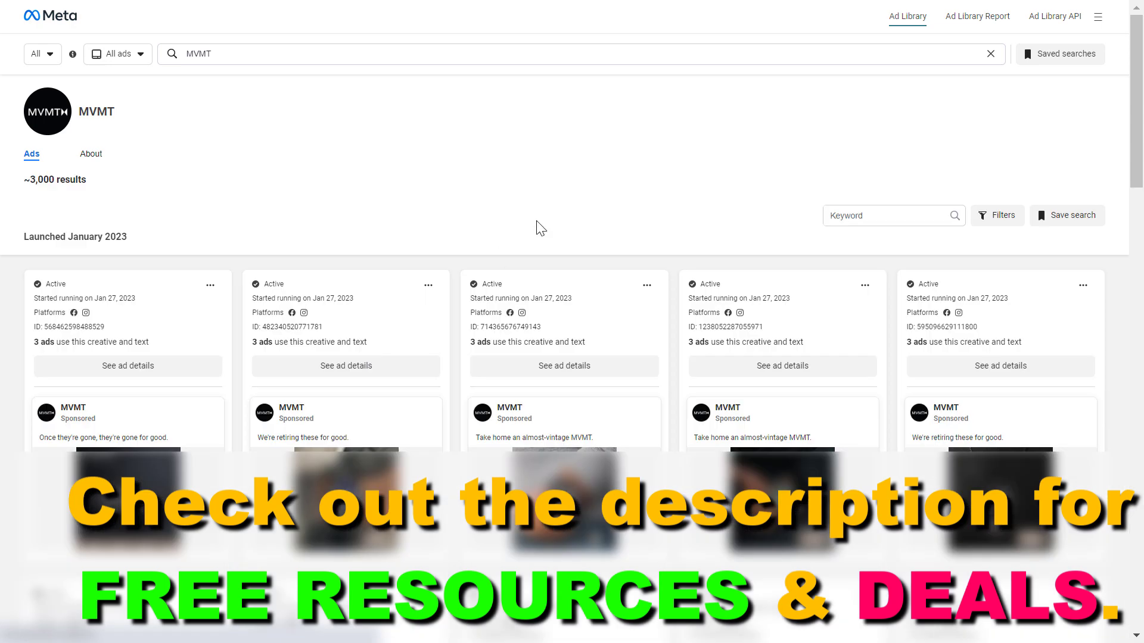
pyautogui.scroll(-3)
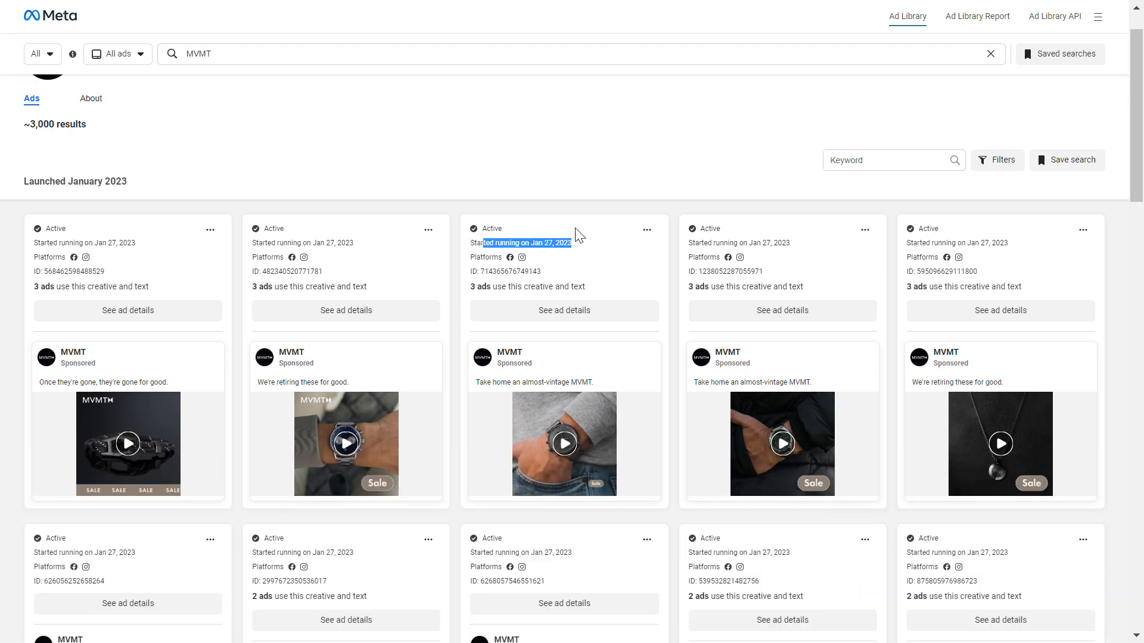
pyautogui.moveTo(509, 272)
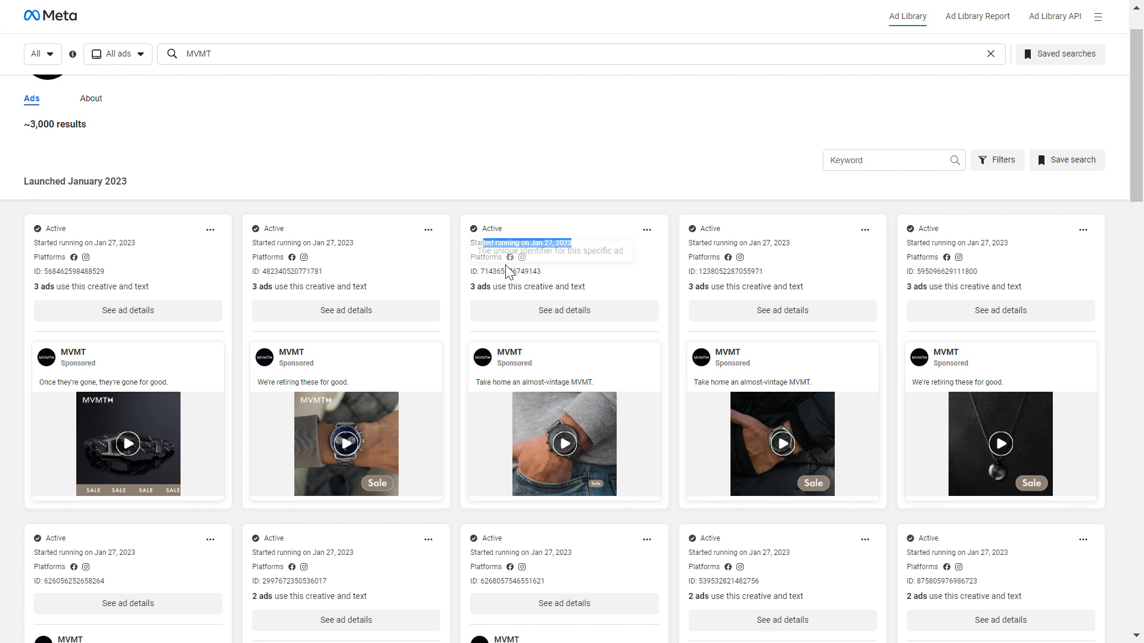
pyautogui.moveTo(564, 265)
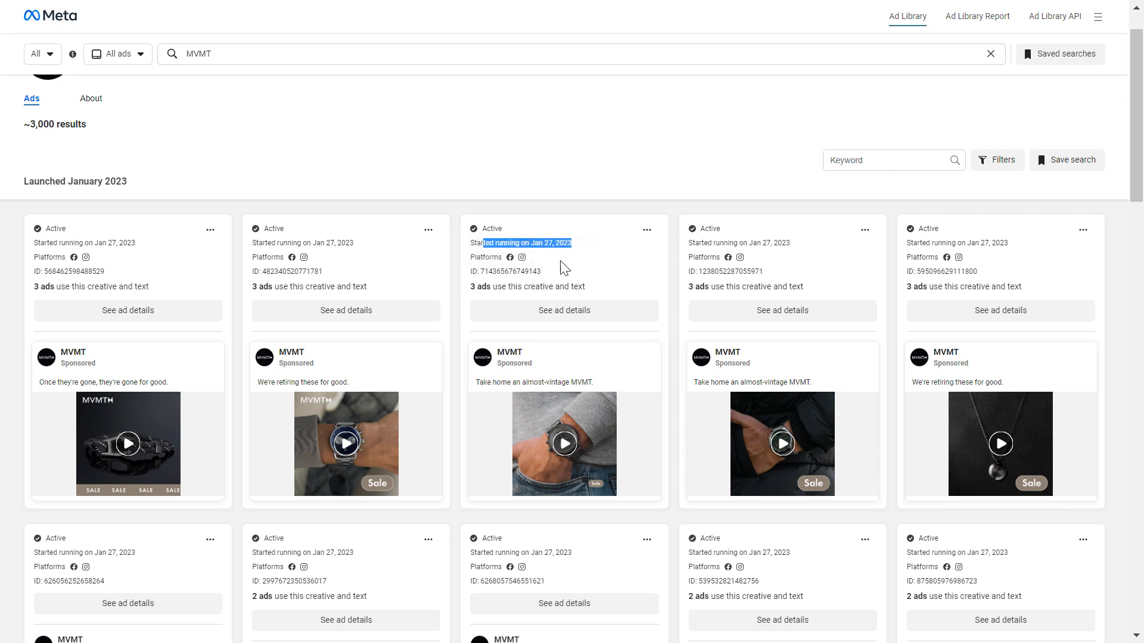
pyautogui.scroll(-3)
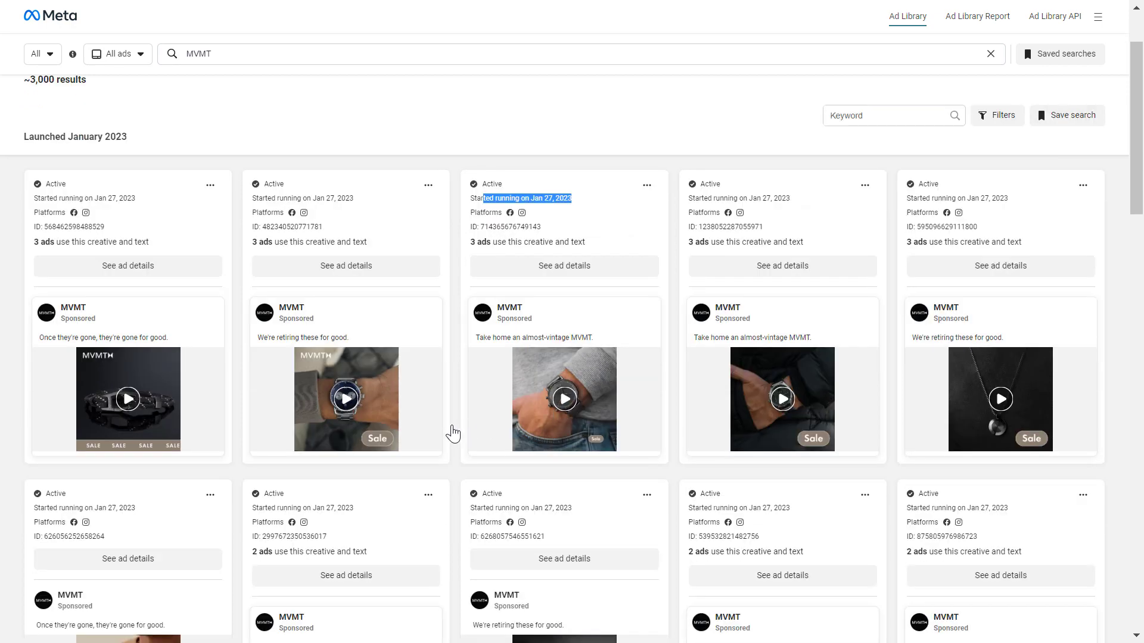
pyautogui.scroll(-3)
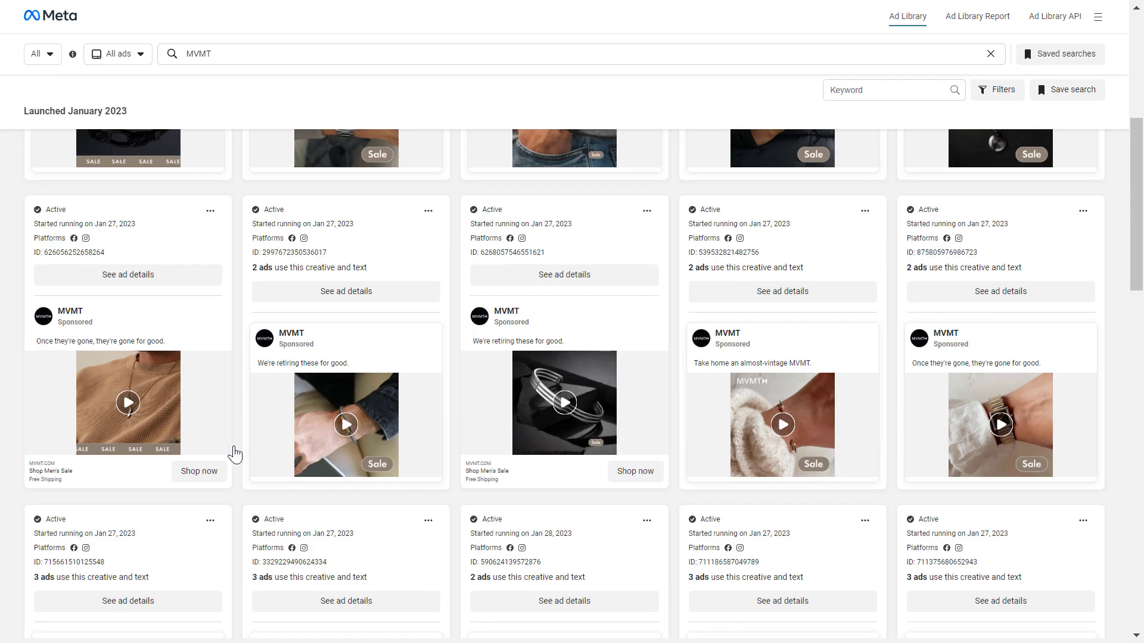
pyautogui.scroll(-3)
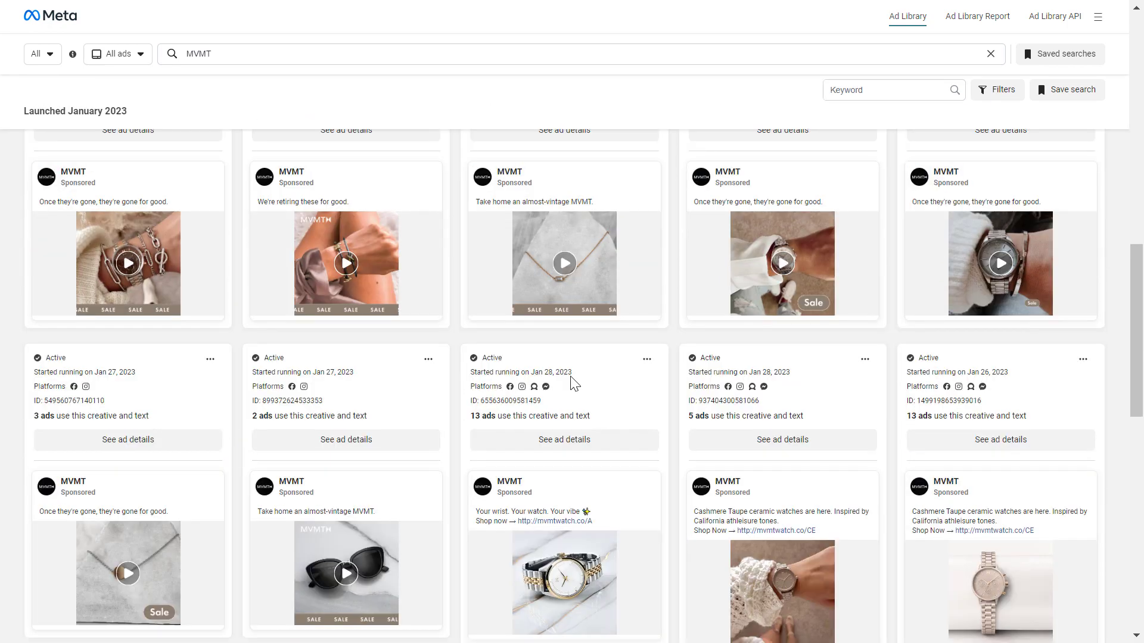
pyautogui.scroll(-3)
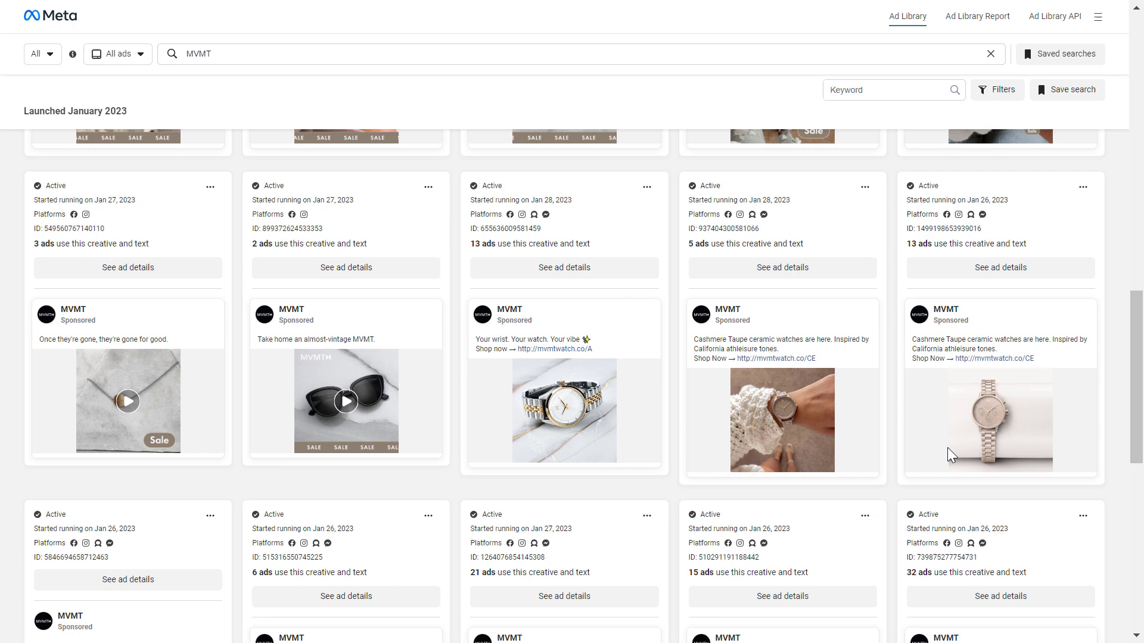